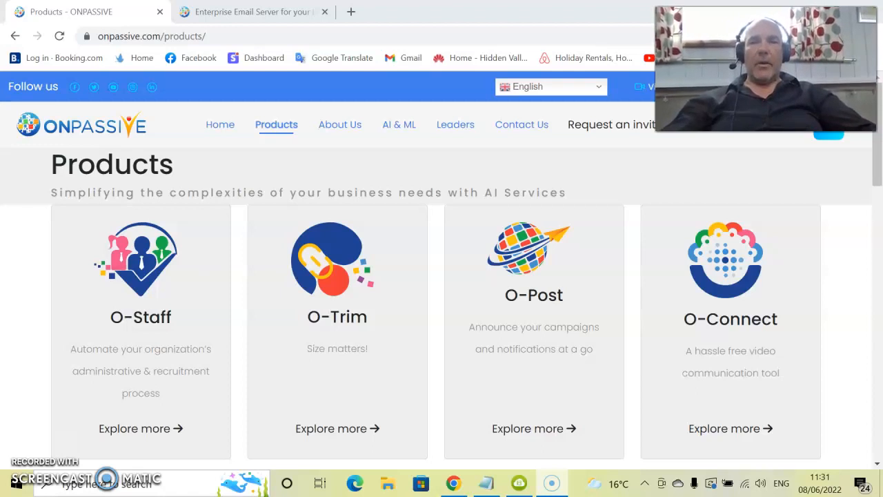
mouse_move(610, 411)
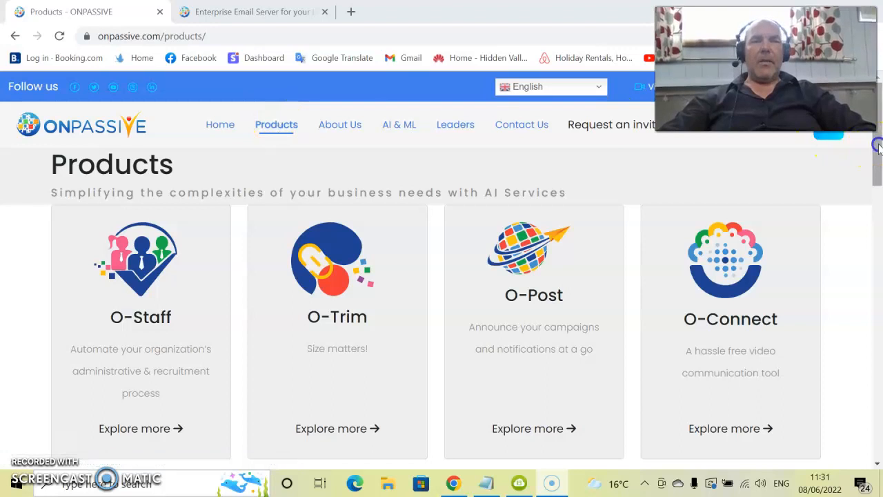
Scroll the Products page until the second row with the O-Mail card is in view.
scroll(down, 3)
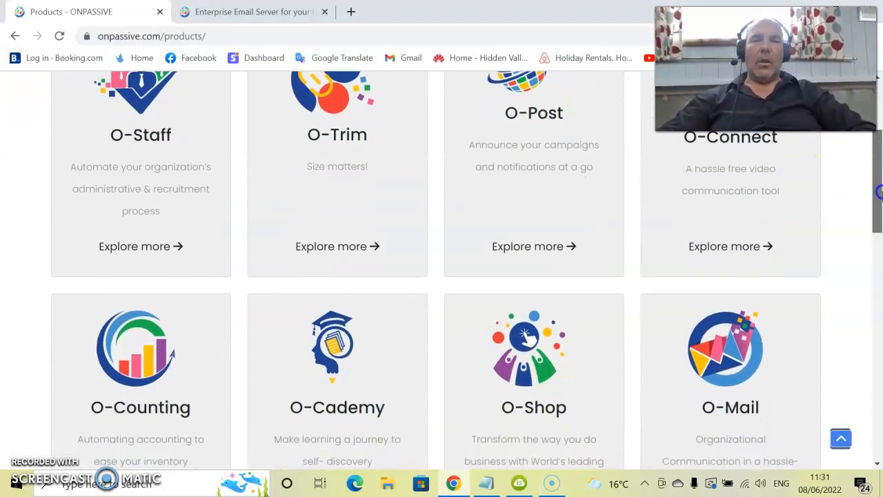
scroll(down, 3)
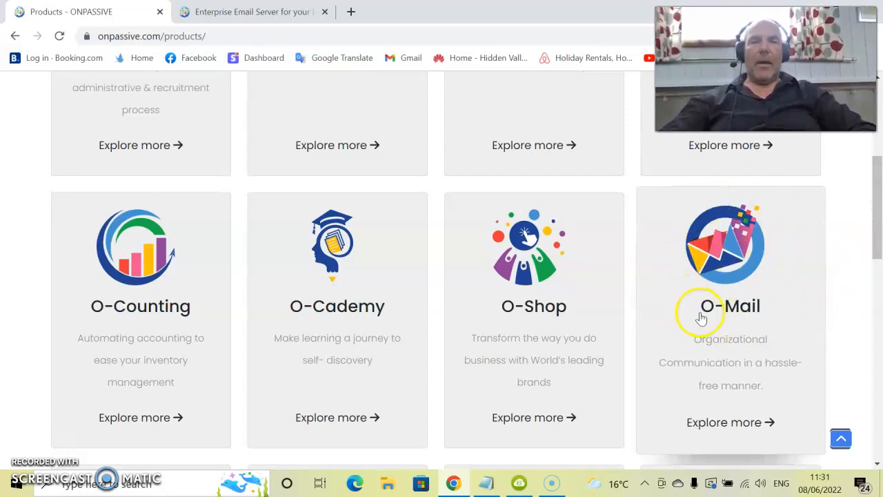
mouse_move(399, 275)
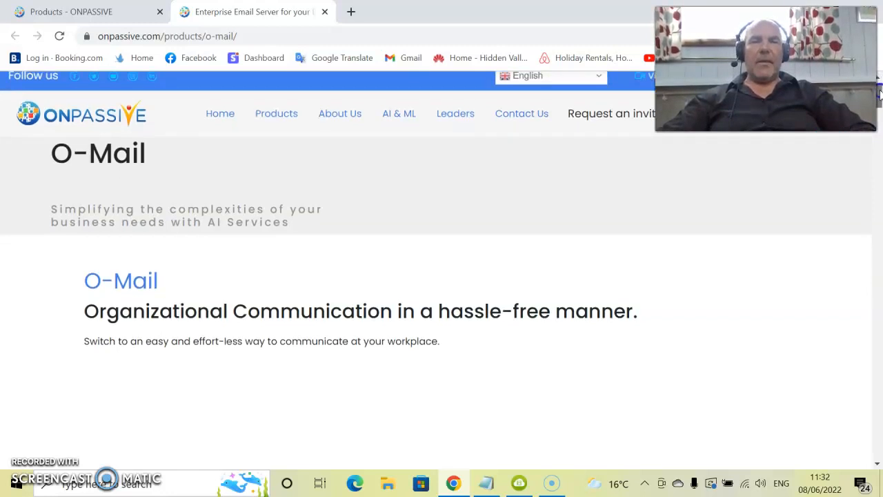
Scroll past the O-Mail intro diagram to the Know more about O-Mail heading.
scroll(down, 3)
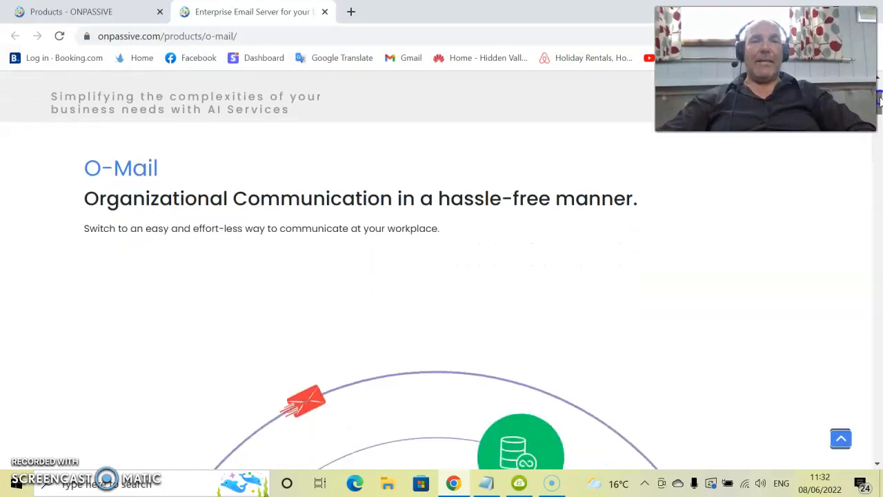
scroll(down, 3)
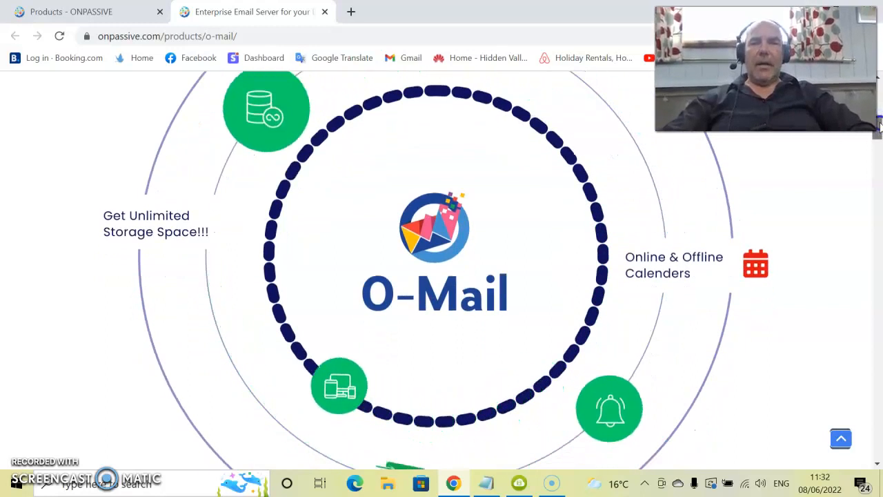
scroll(down, 3)
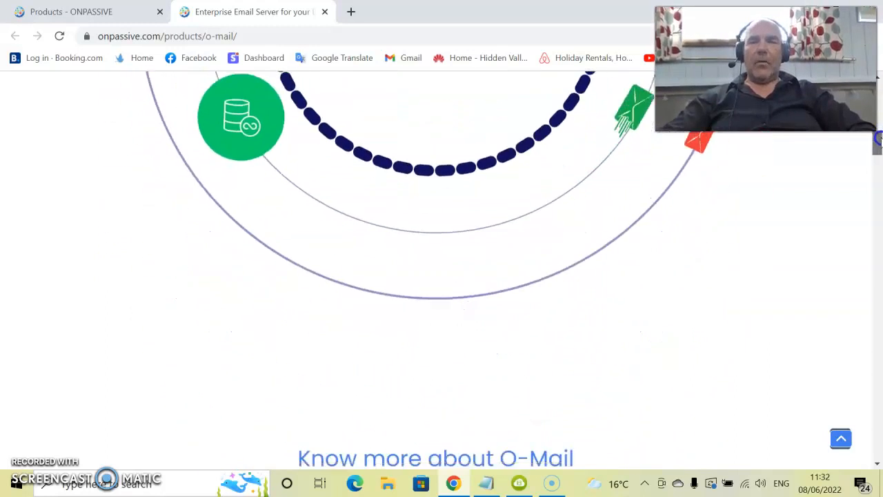
Scroll slowly through the O-Mail description until Key Features of O-Mail appears.
scroll(down, 3)
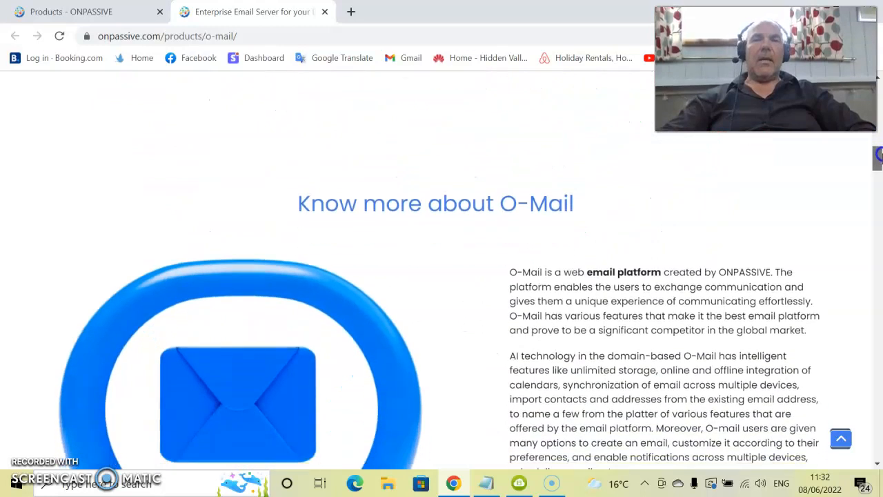
scroll(down, 3)
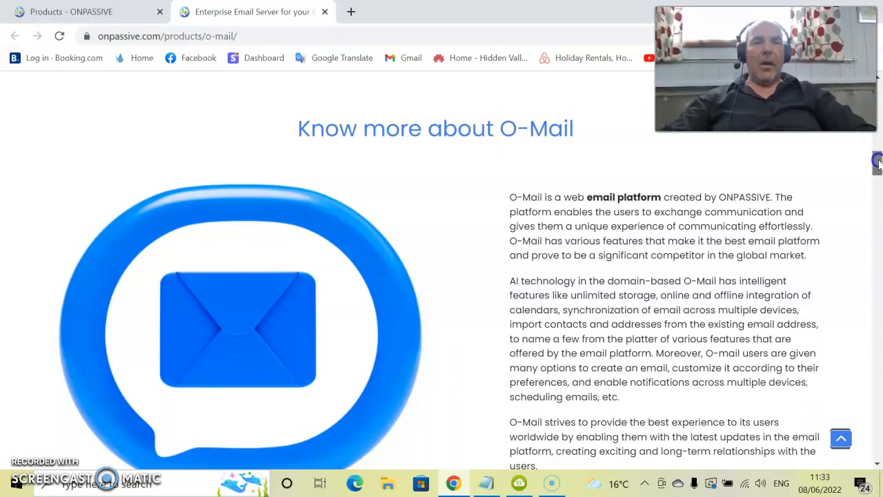
scroll(down, 3)
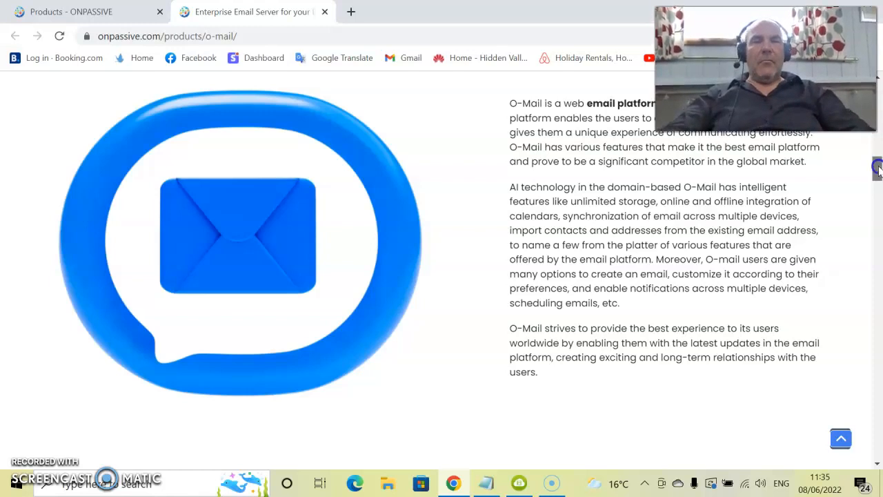
scroll(down, 3)
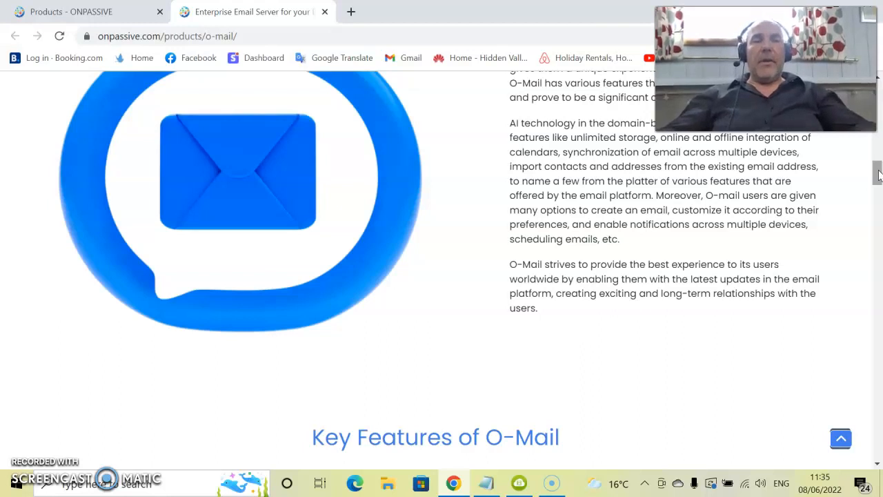
Scroll through the Key Features of O-Mail icon list.
scroll(down, 3)
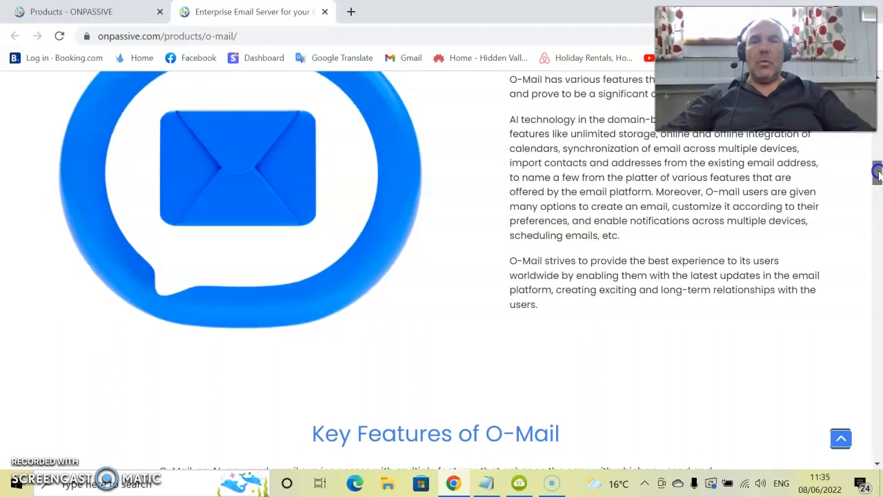
scroll(down, 3)
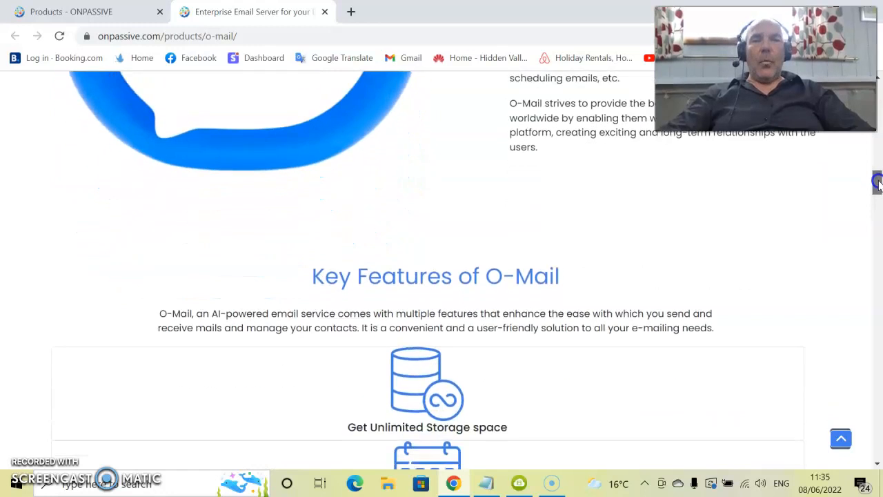
scroll(down, 3)
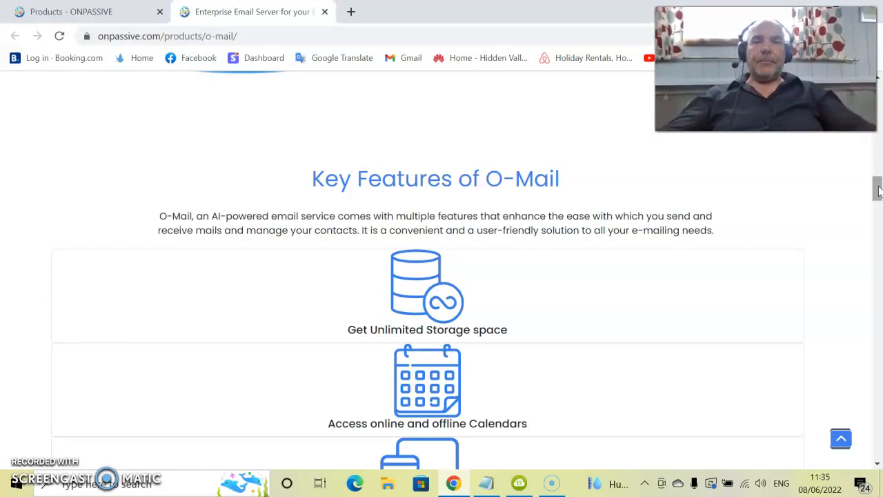
scroll(down, 3)
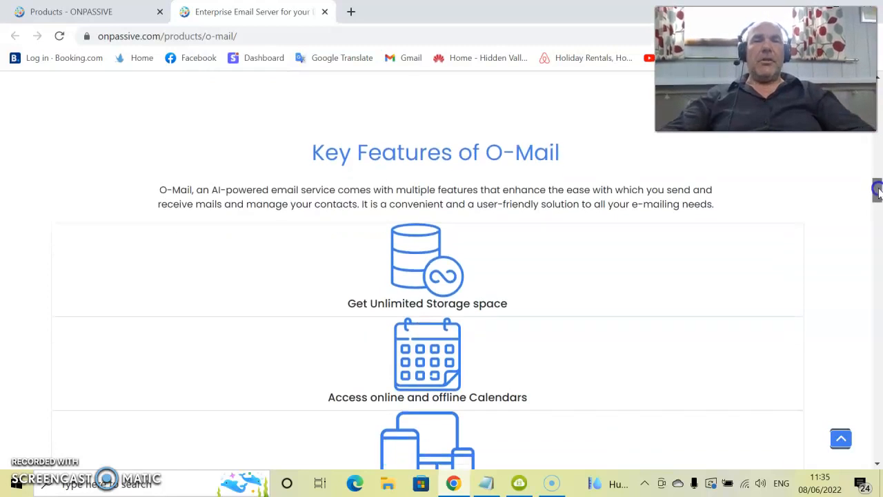
scroll(down, 3)
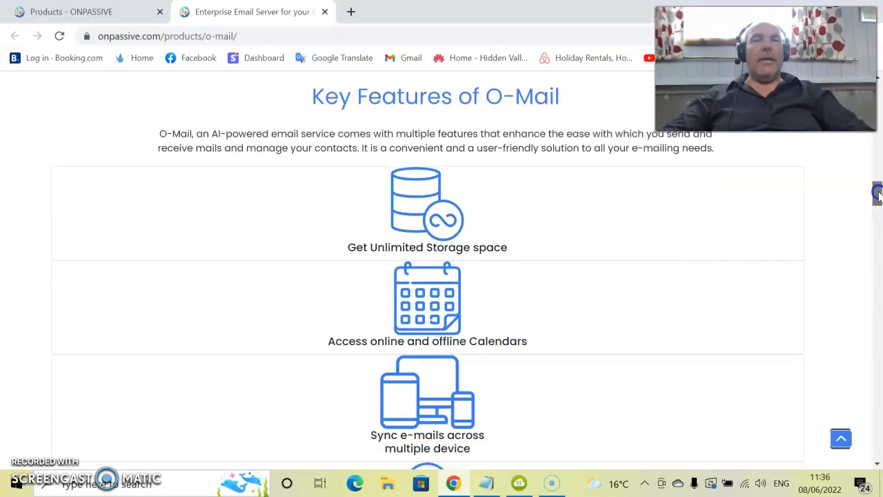
scroll(down, 3)
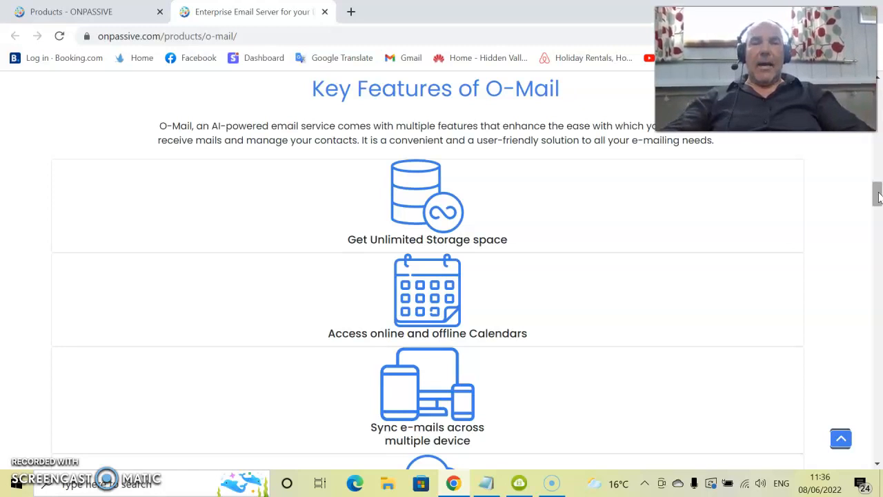
scroll(down, 3)
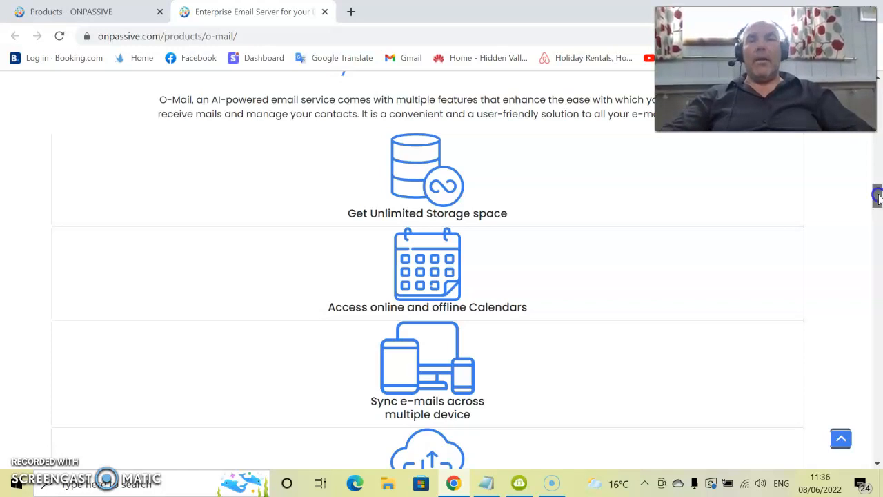
scroll(down, 3)
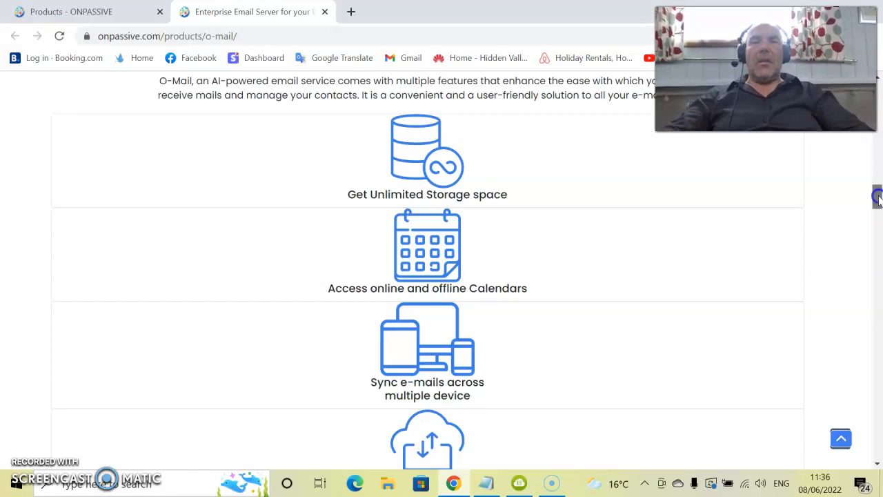
Continue down to the FAQ section with the first question's CC and BCC answer shown.
scroll(down, 3)
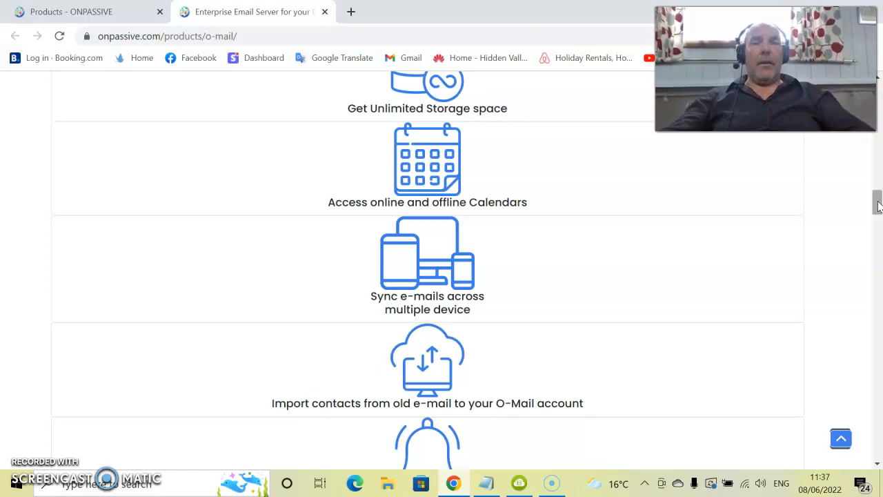
scroll(down, 3)
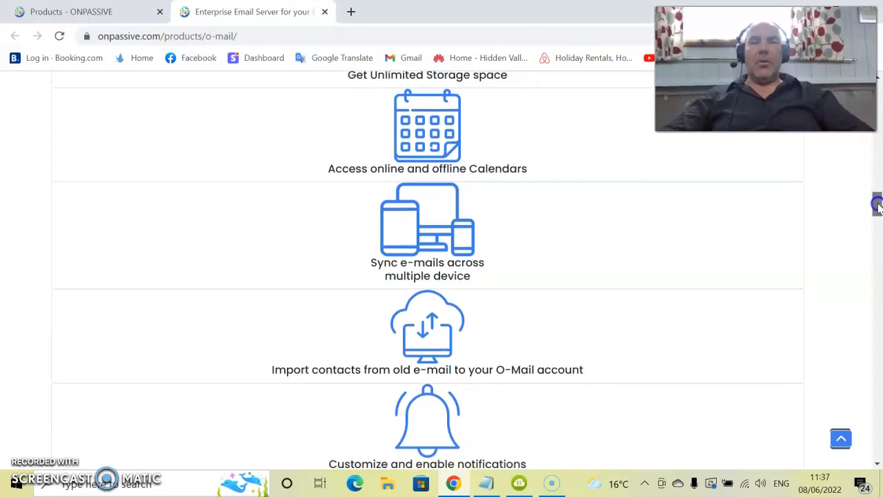
scroll(down, 3)
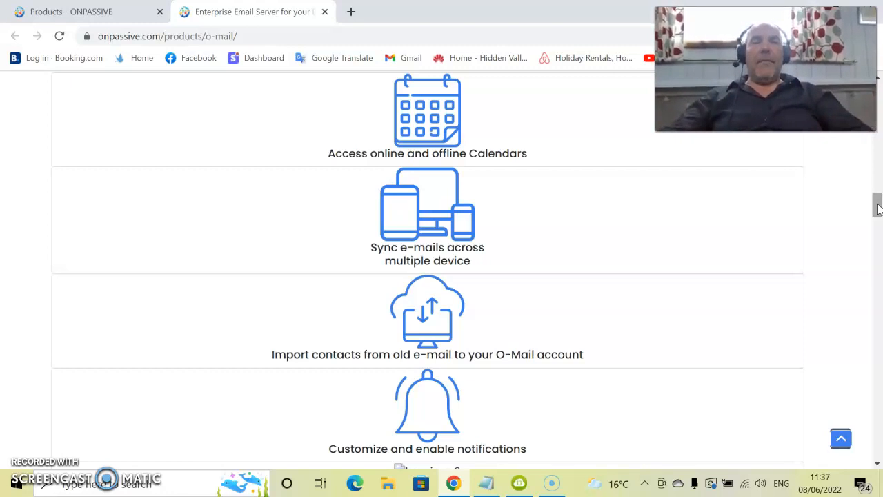
scroll(down, 3)
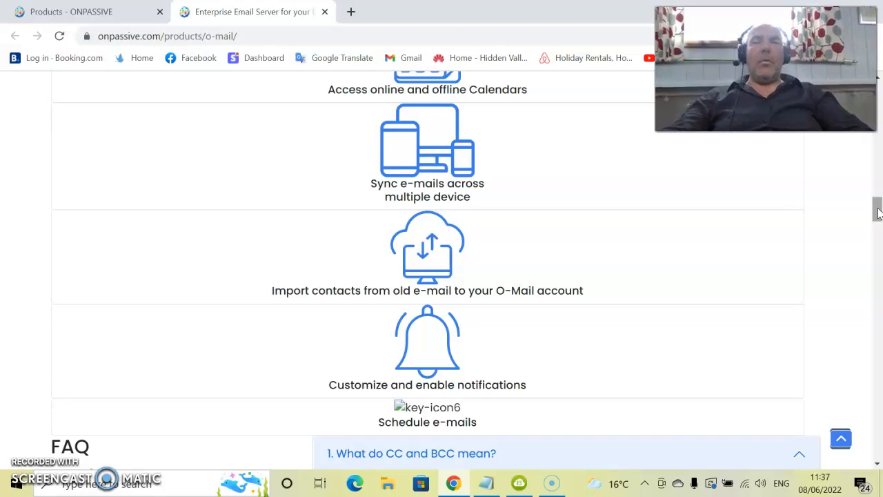
scroll(down, 3)
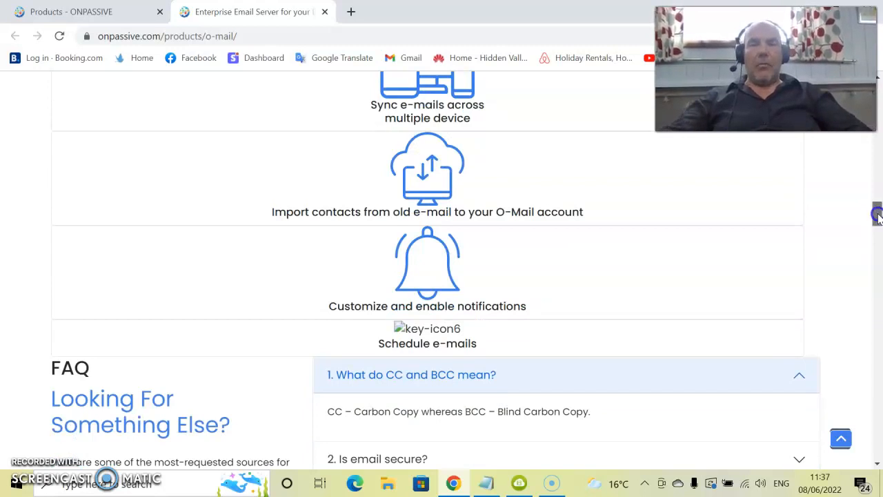
scroll(down, 3)
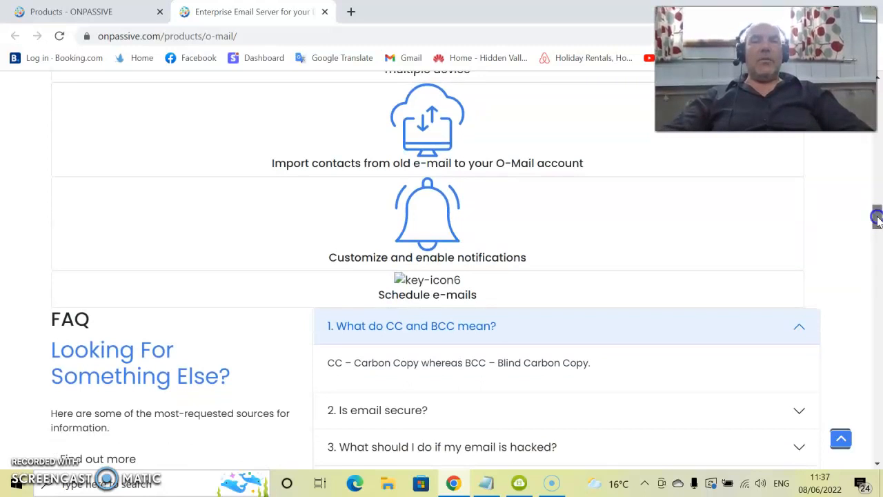
scroll(down, 3)
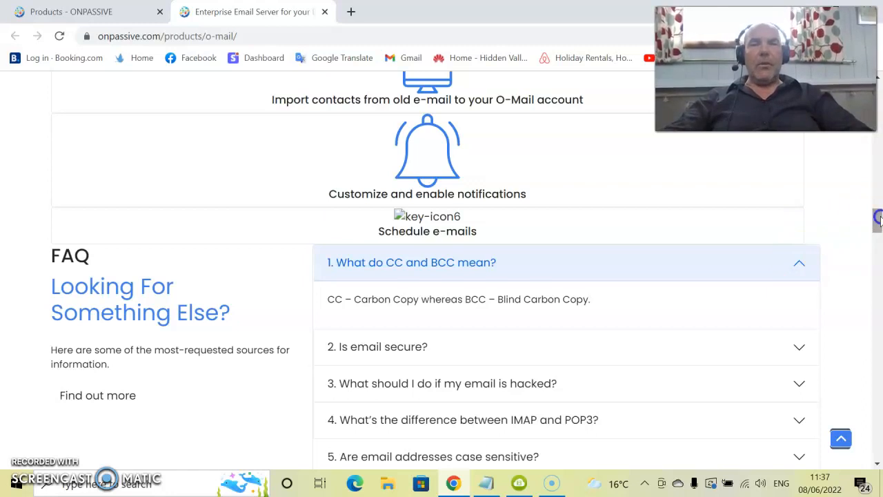
scroll(down, 3)
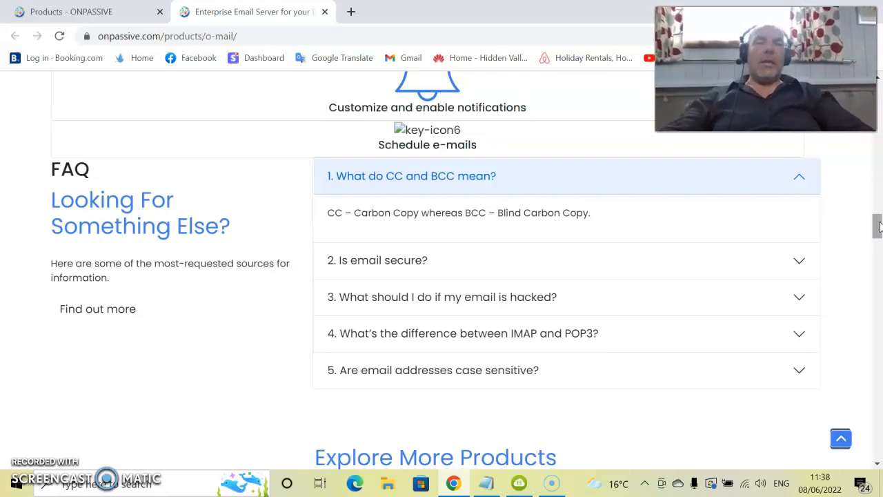
mouse_move(803, 265)
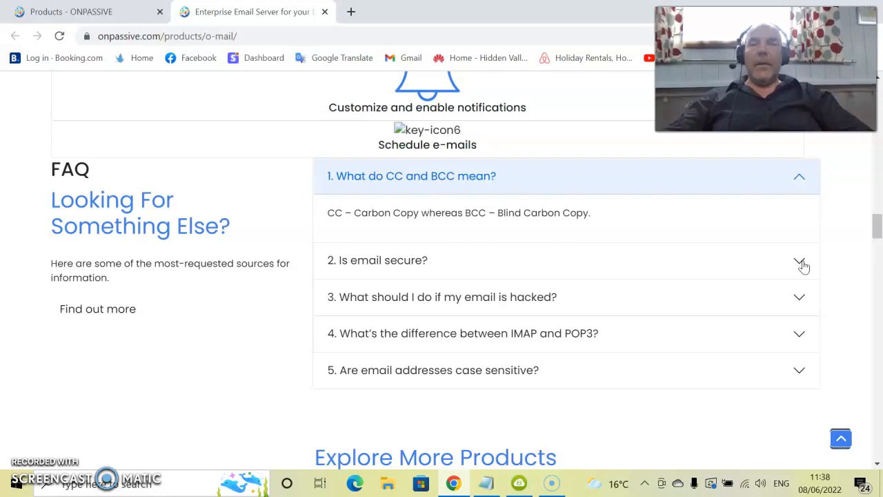
click(565, 259)
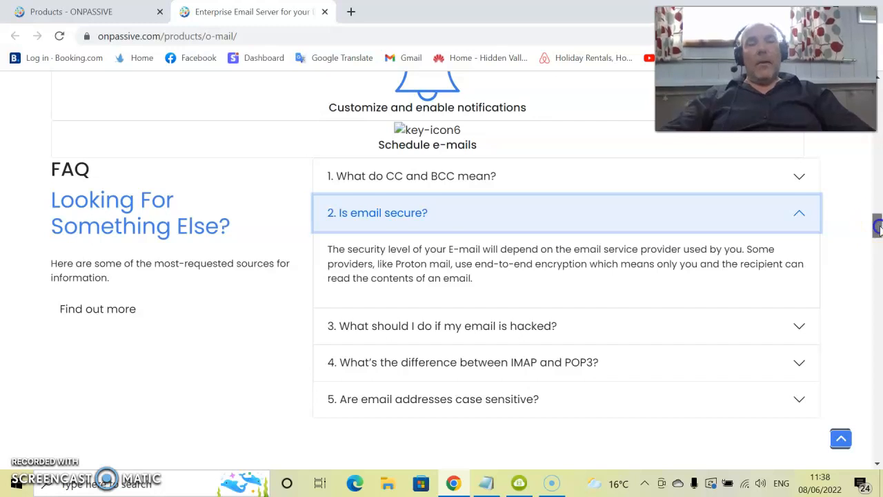
Bring the expanded 'Is email secure?' answer fully into view.
scroll(down, 3)
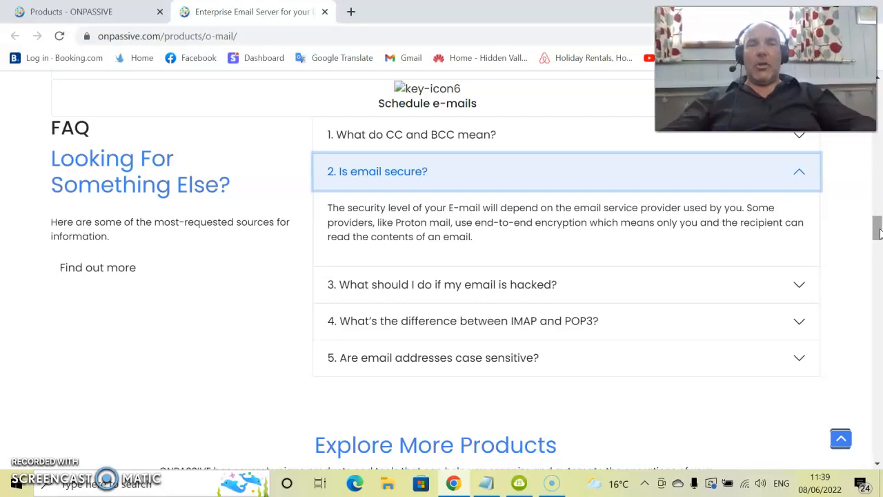
Scroll through the hacked-email answer down to the remaining FAQ questions.
scroll(down, 3)
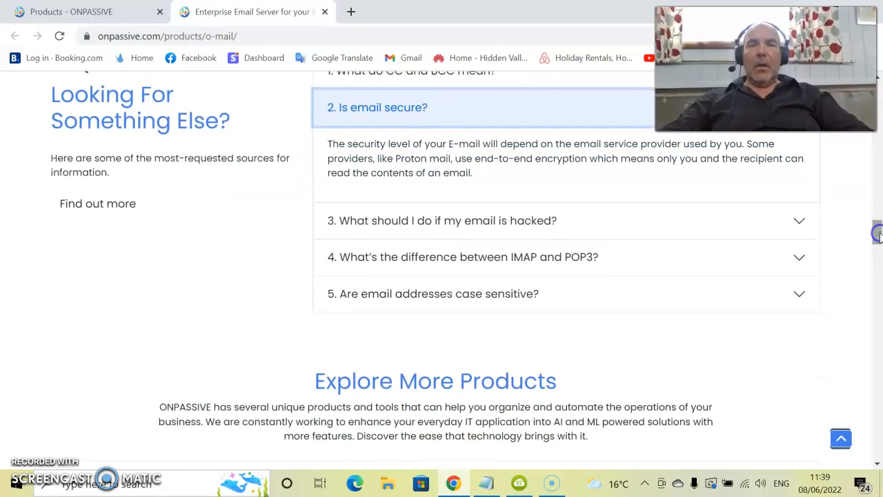
mouse_move(799, 224)
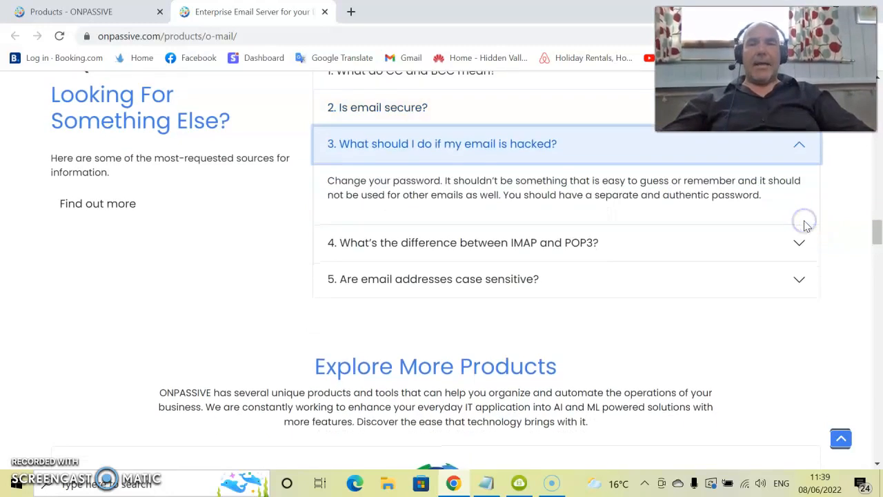
mouse_move(869, 234)
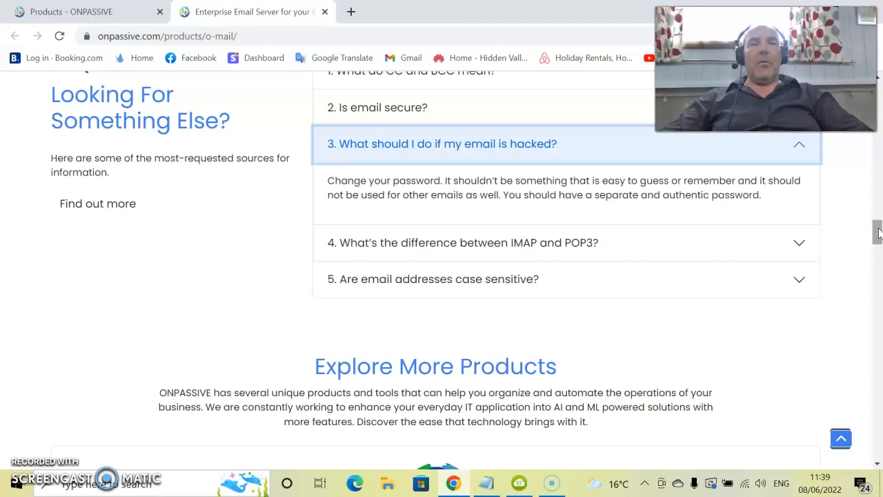
scroll(down, 3)
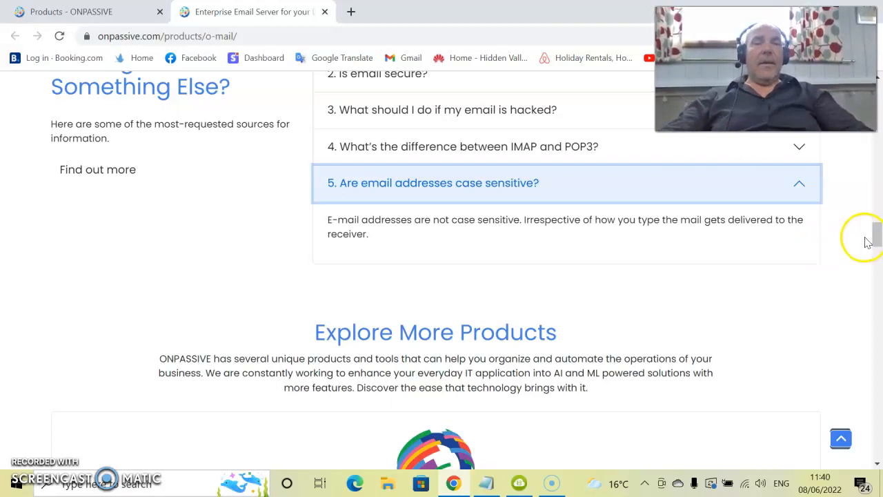
Scroll down to the Explore More Products section showing the O-Dit card.
scroll(down, 3)
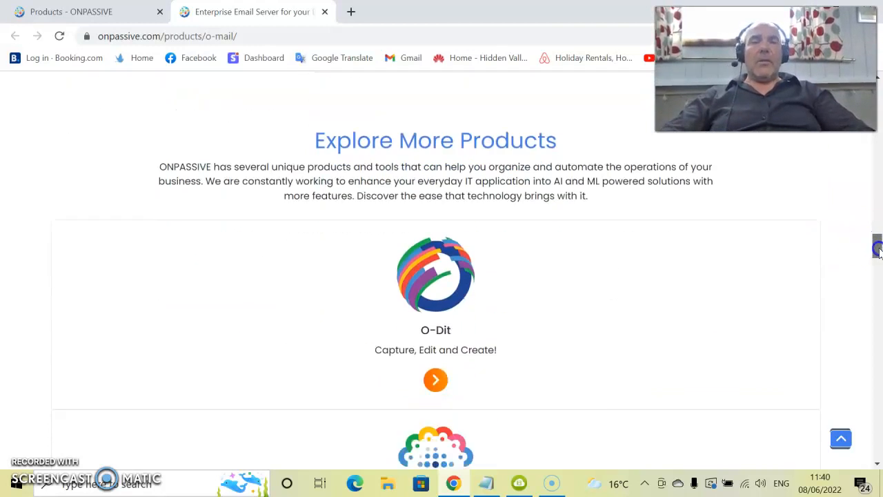